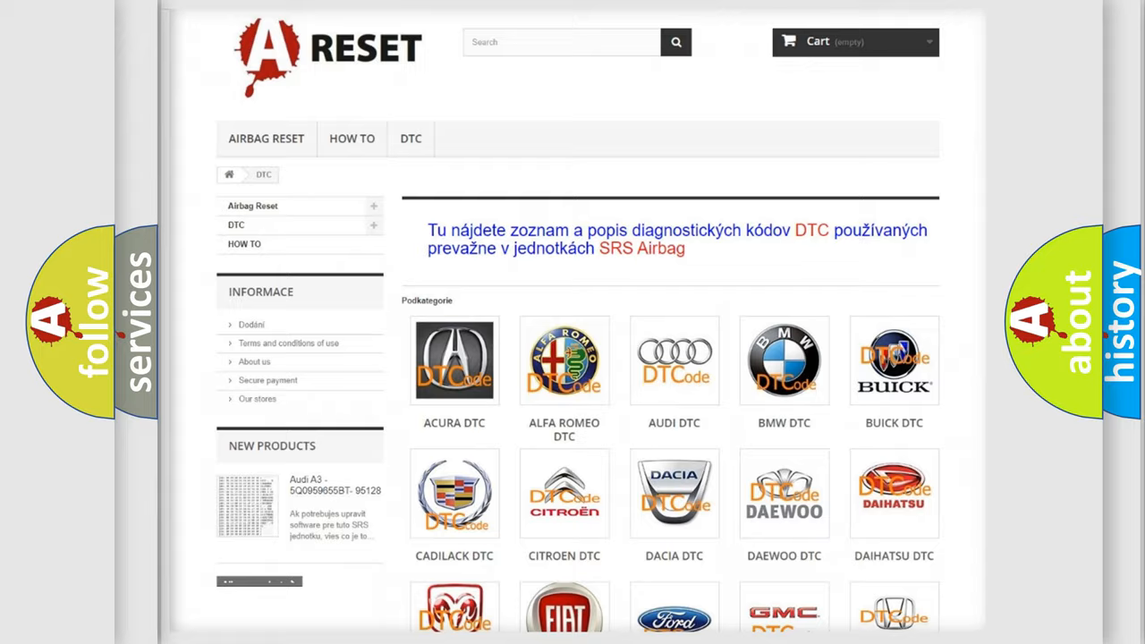
# - Scroll down the A-Reset DTC catalogue to the Chevrolet code list showing C0035:27
pyautogui.scroll(-3)
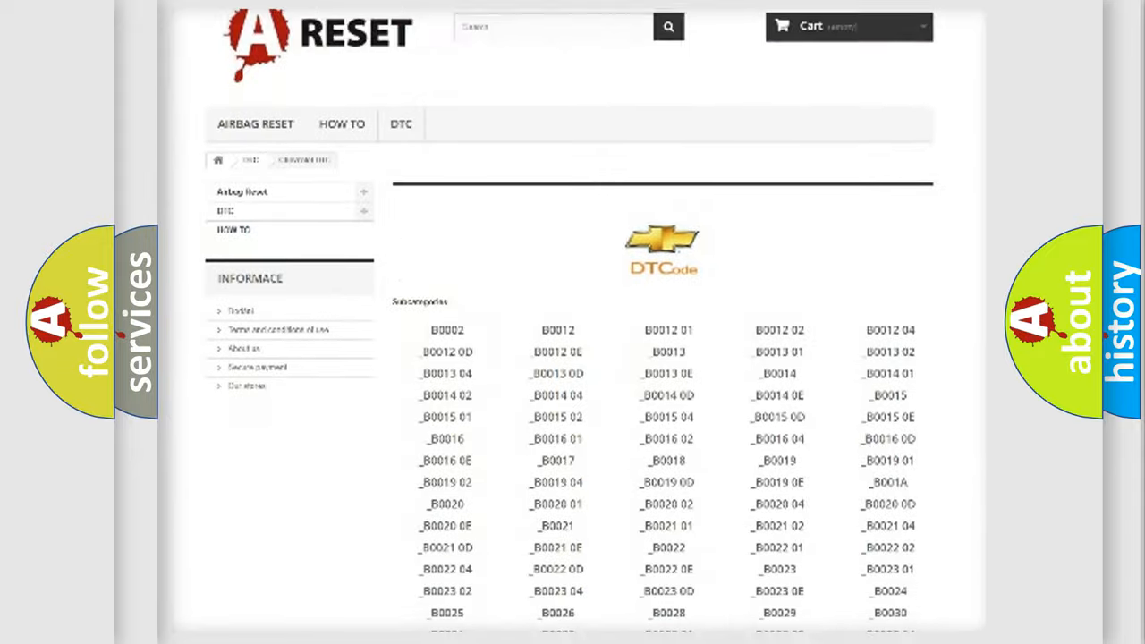
pyautogui.scroll(-3)
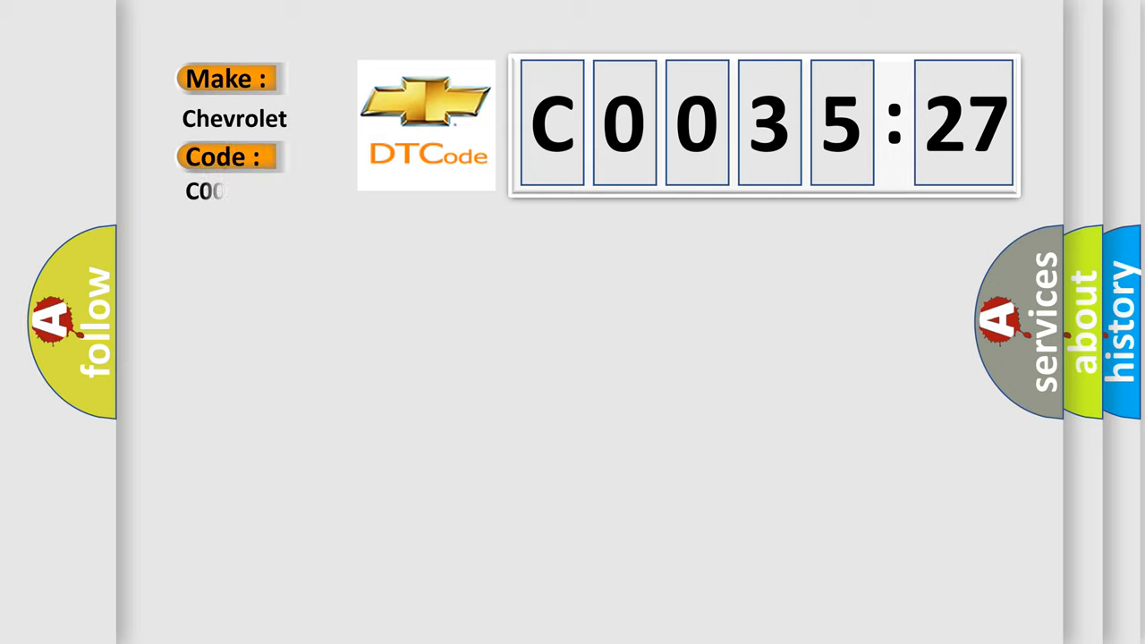
# - Enter code C003527 and show its definition about ignition voltage, brake pedal and wheel speeds
pyautogui.write('003527')
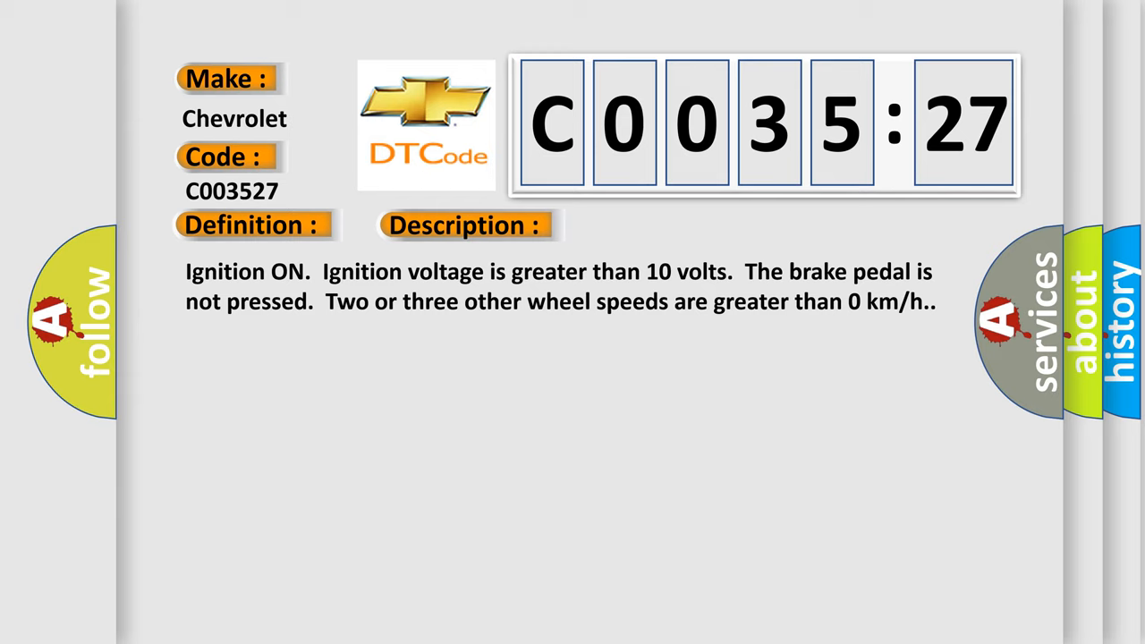
# - Reveal the Cause section: erratic wheel speed signal exceeding 20 km/h between samples
pyautogui.click(655, 224)
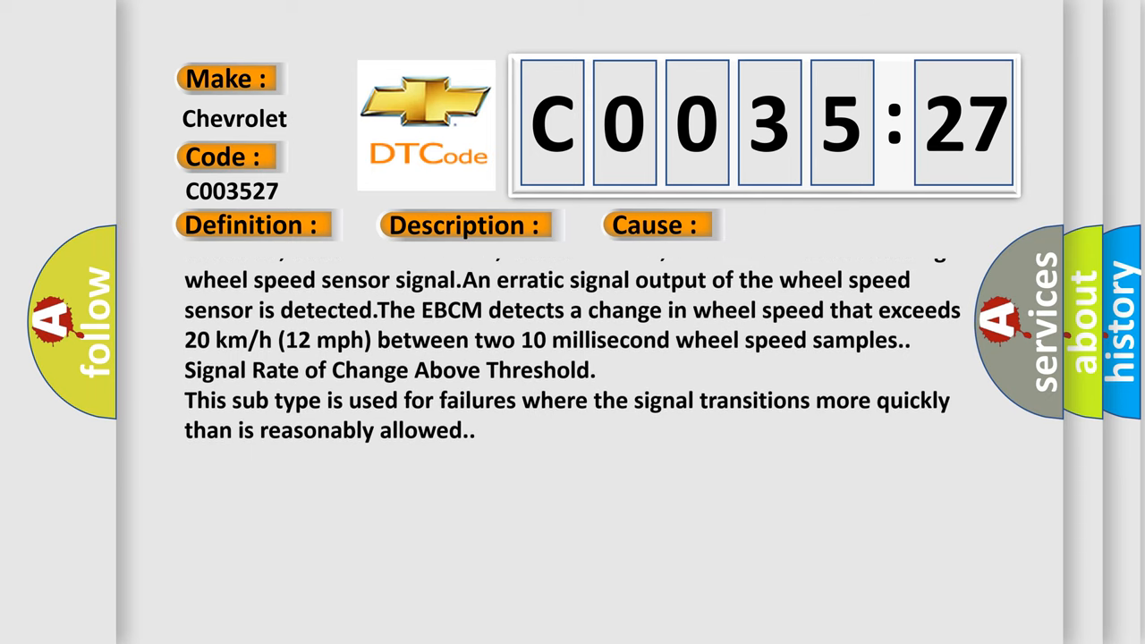
pyautogui.scroll(-3)
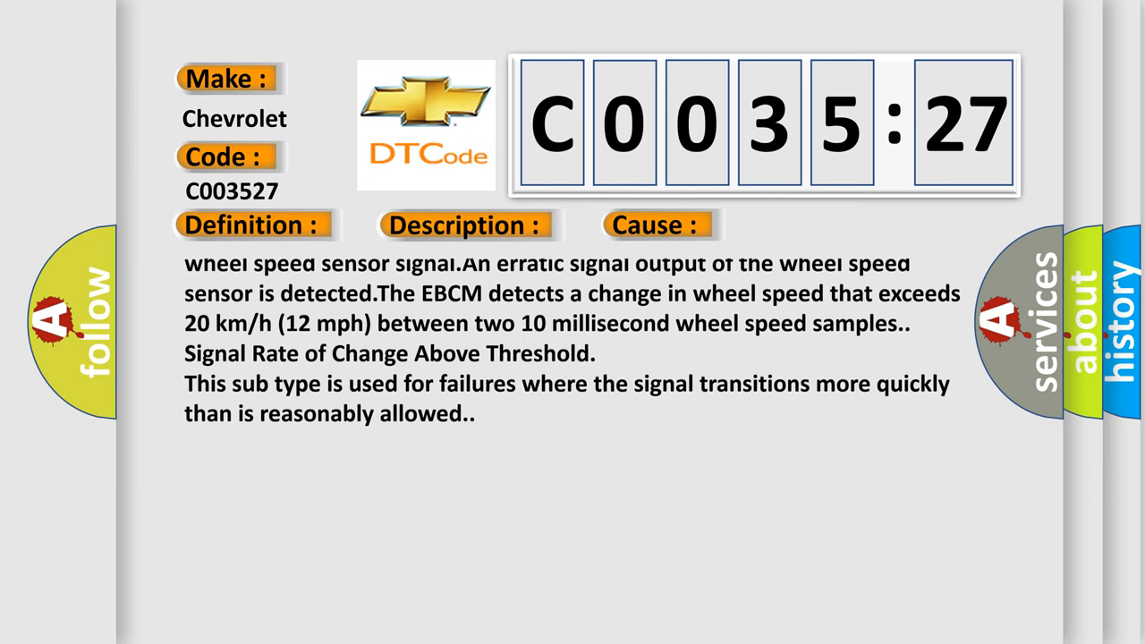